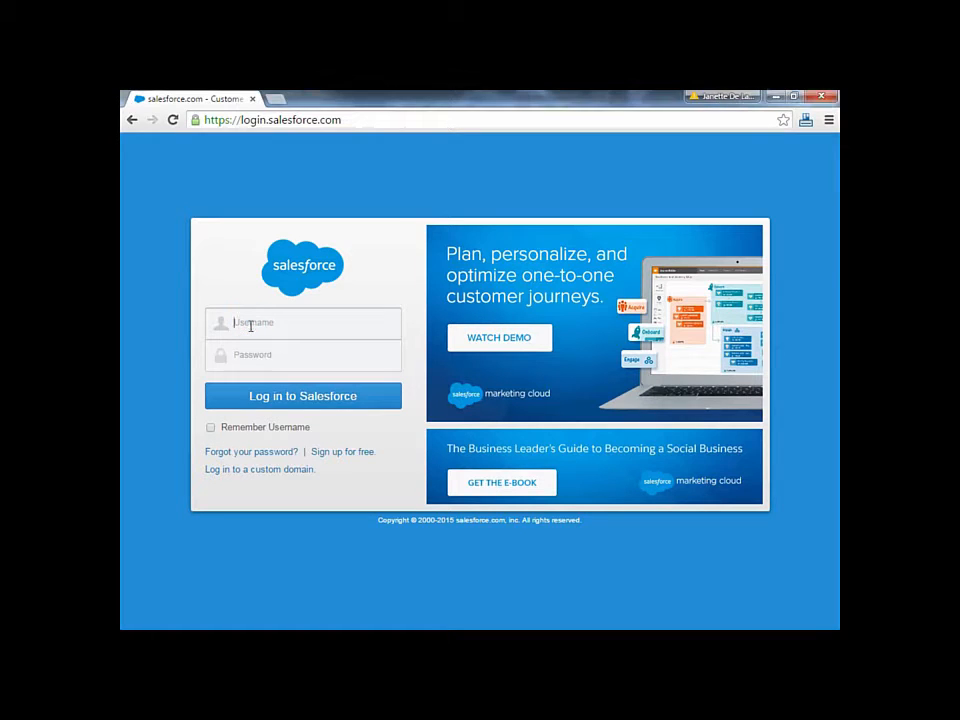
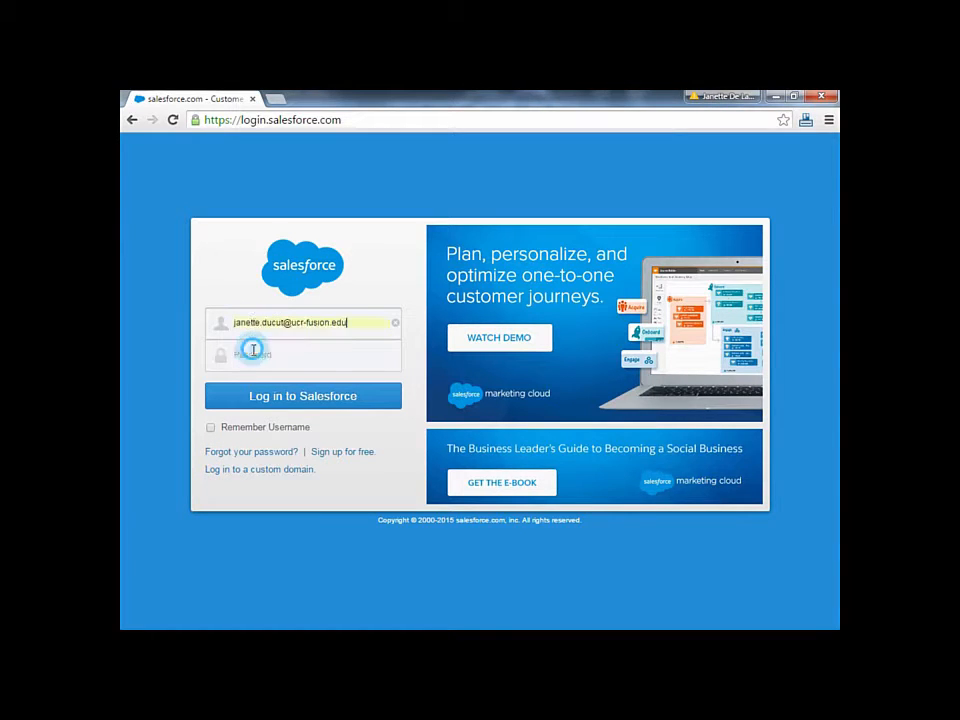
text(password)
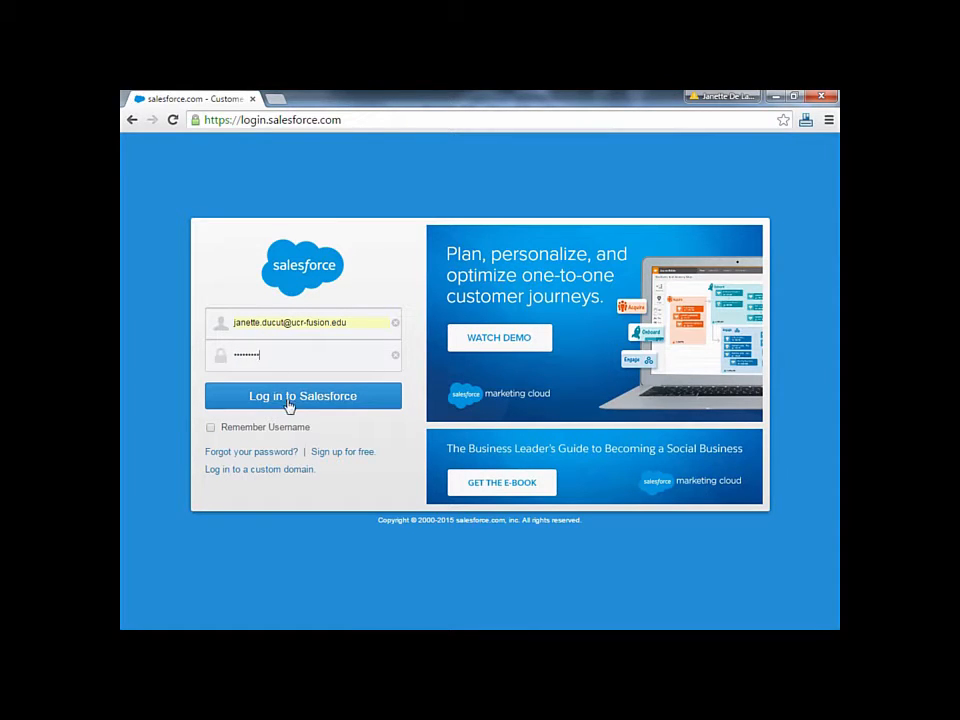
click(302, 396)
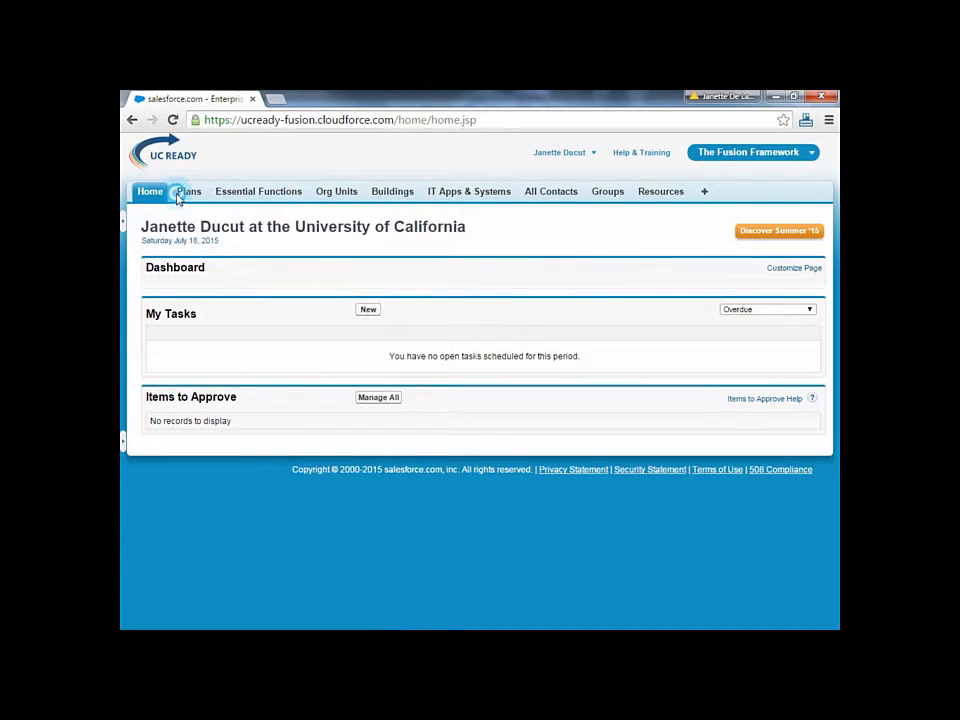
- From Plans, open Ducut College of Education and set Unit Reports To VC for Bus. & Admin. Services
click(188, 192)
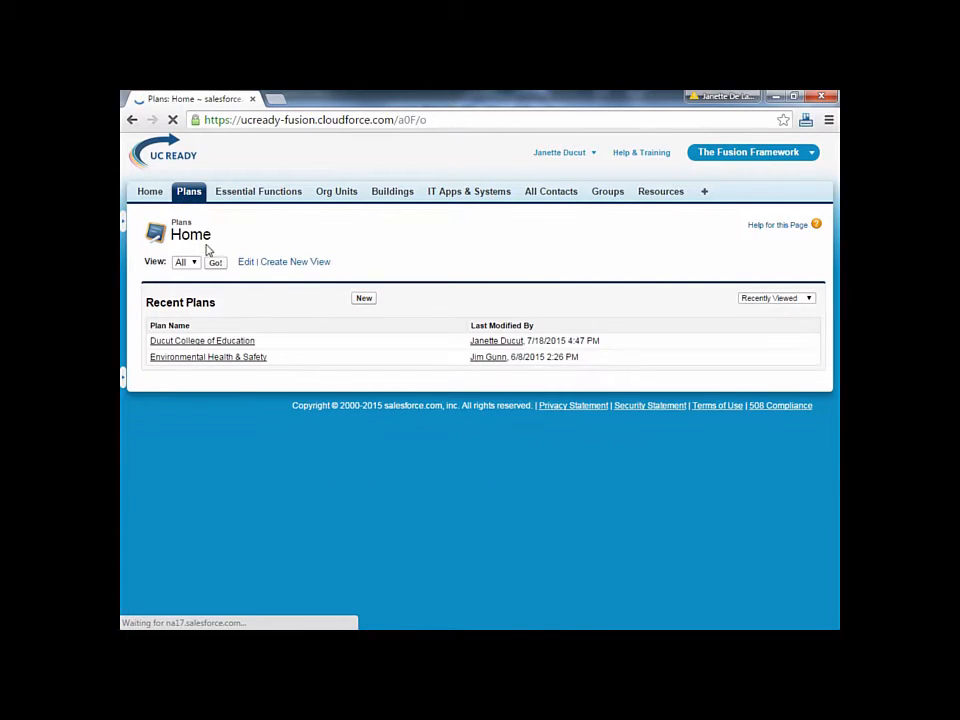
click(200, 340)
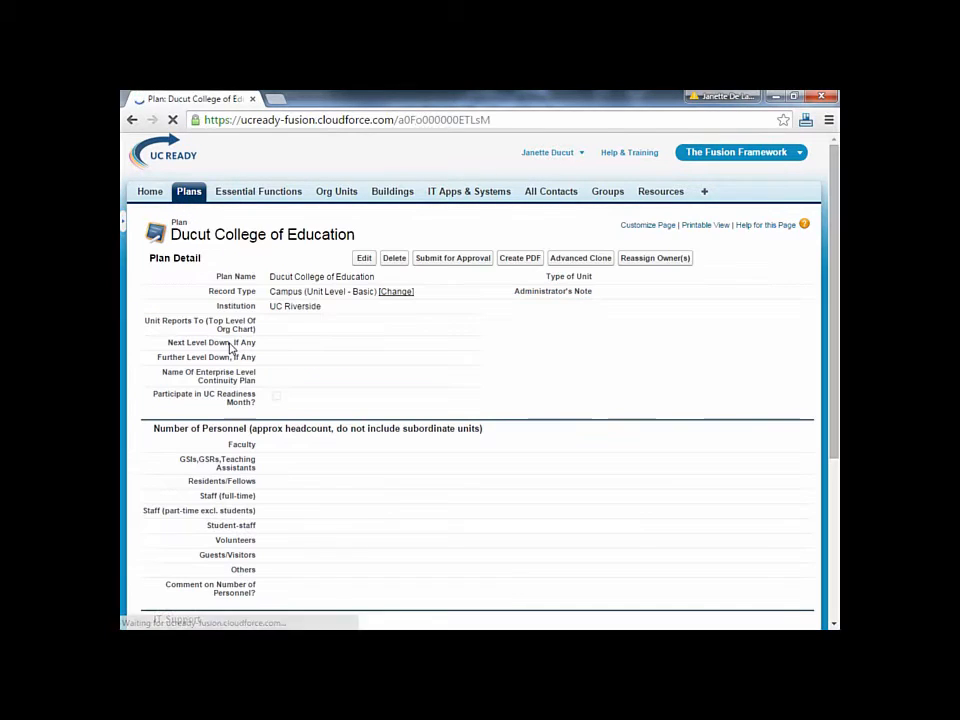
click(280, 326)
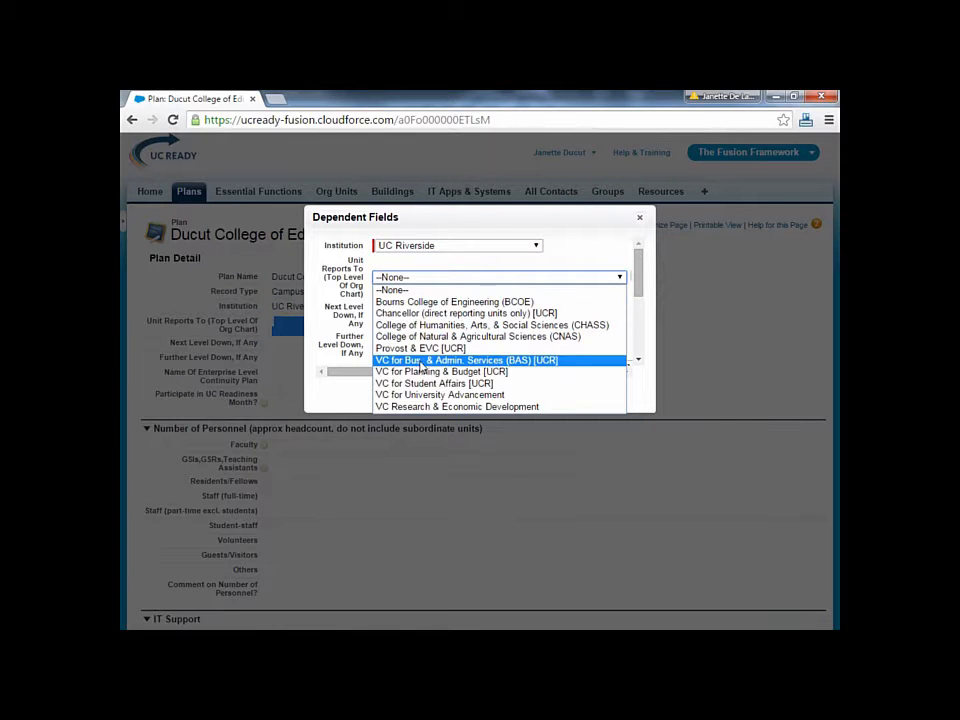
click(464, 360)
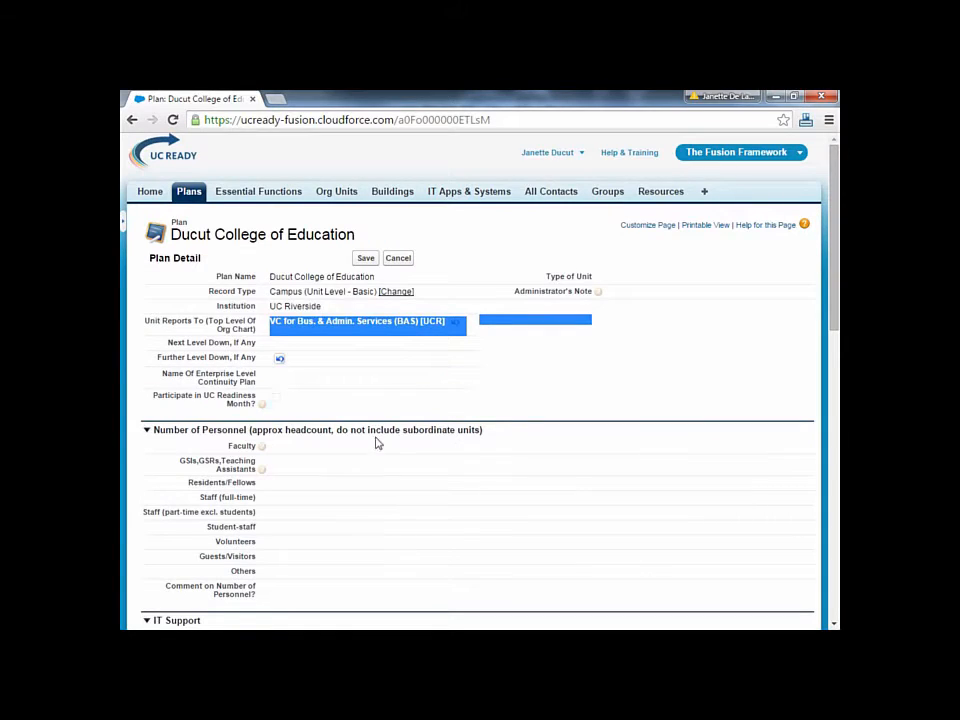
- Review the related pairing lists and start a new Plan & Unit pairing
scroll(down, 3)
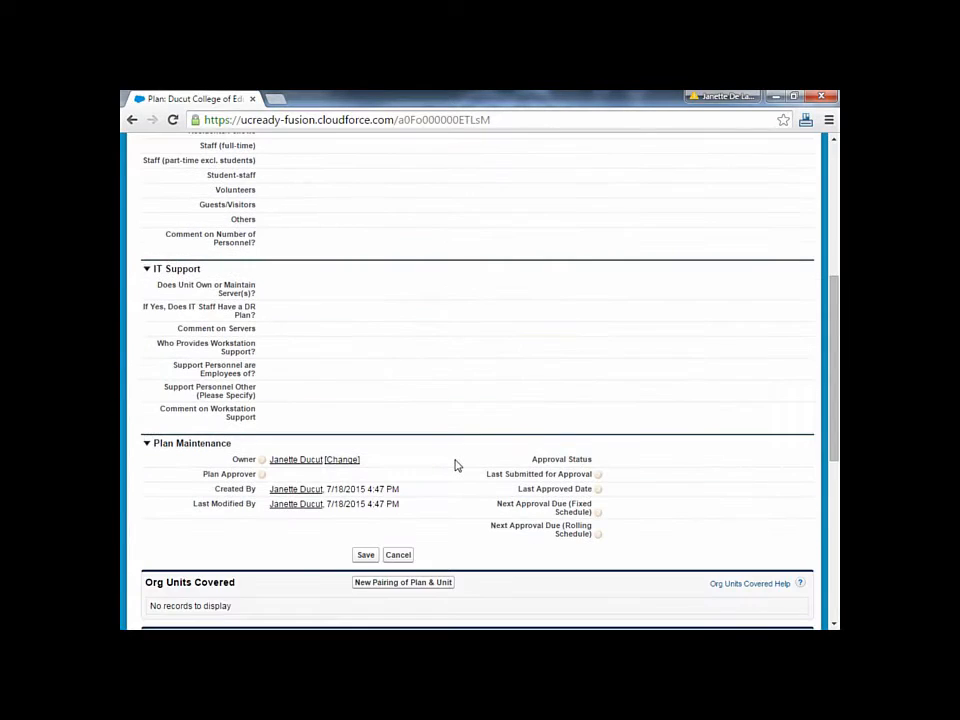
scroll(down, 3)
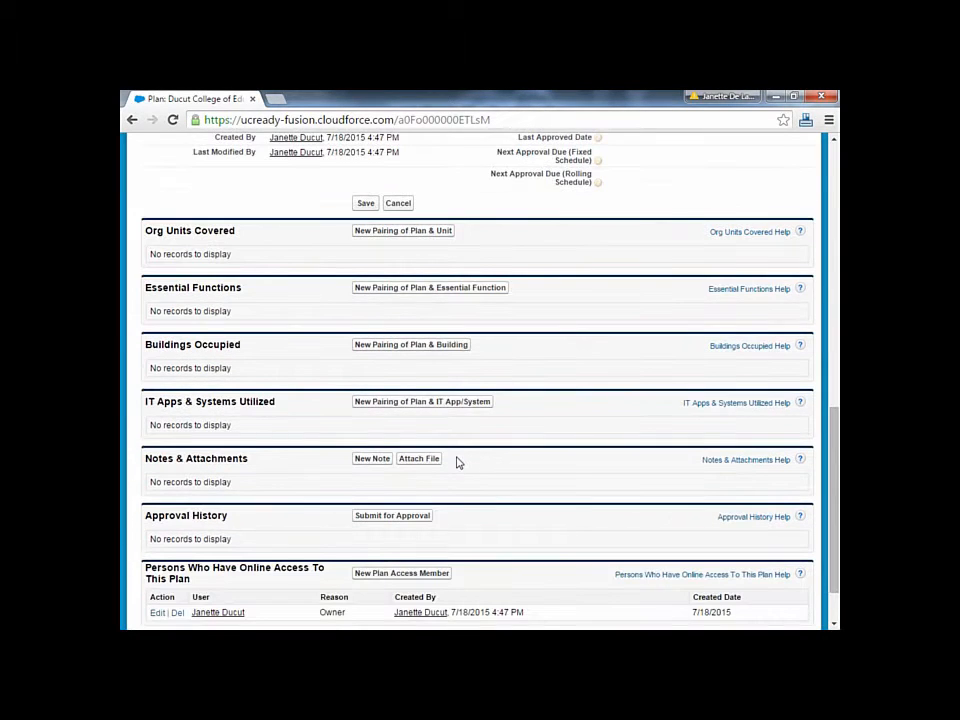
mouse_move(428, 236)
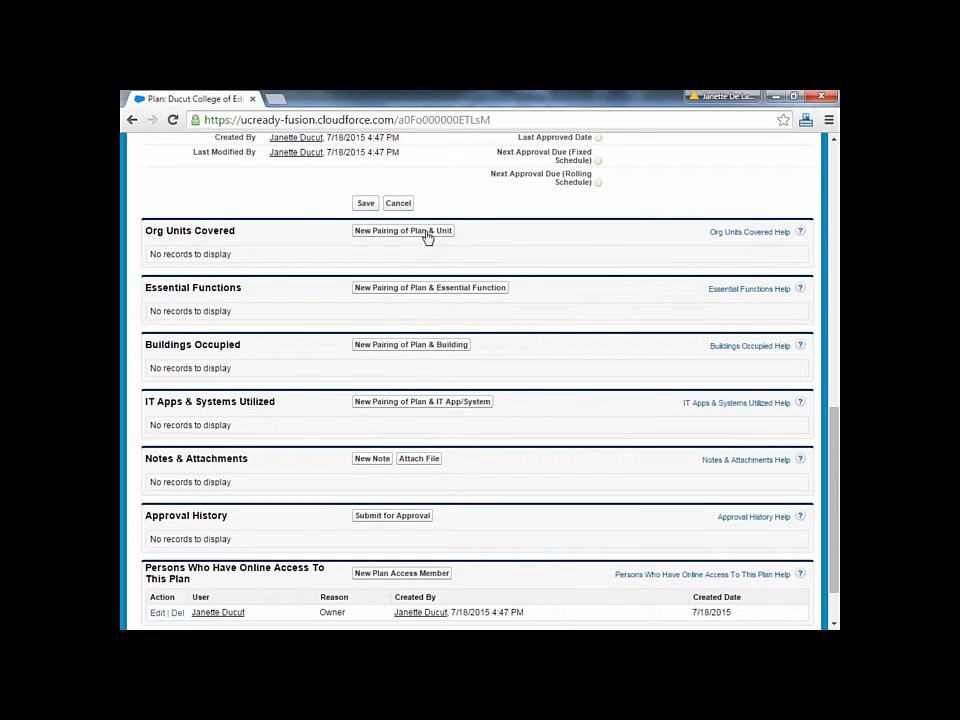
click(402, 232)
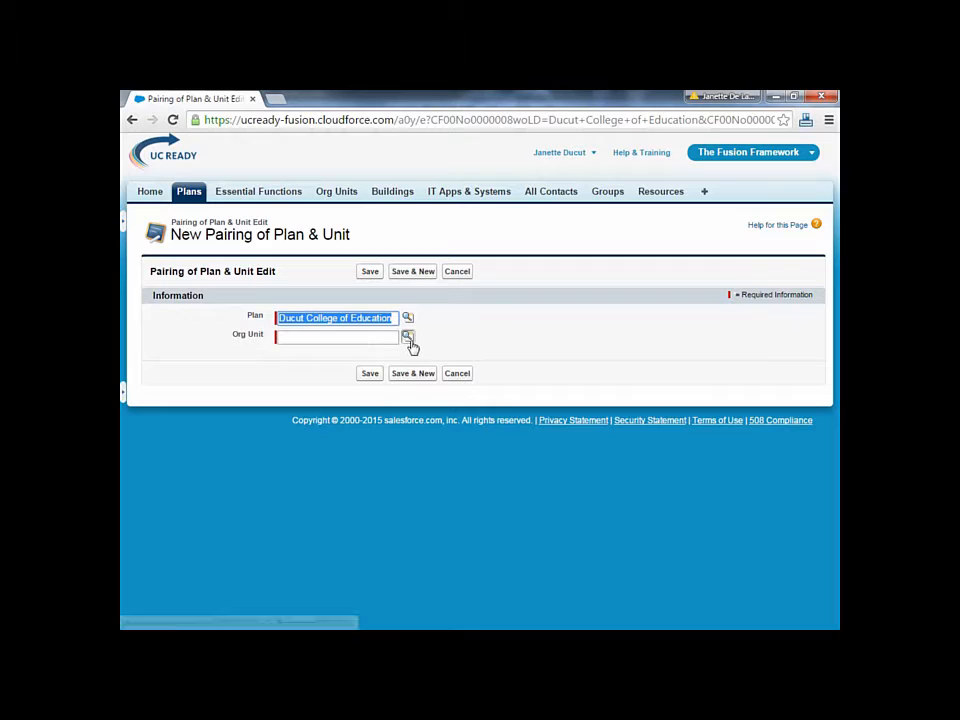
- Look up org units matching 'ed', choose GSOE - Graduate School of Education and save the pairing
click(408, 336)
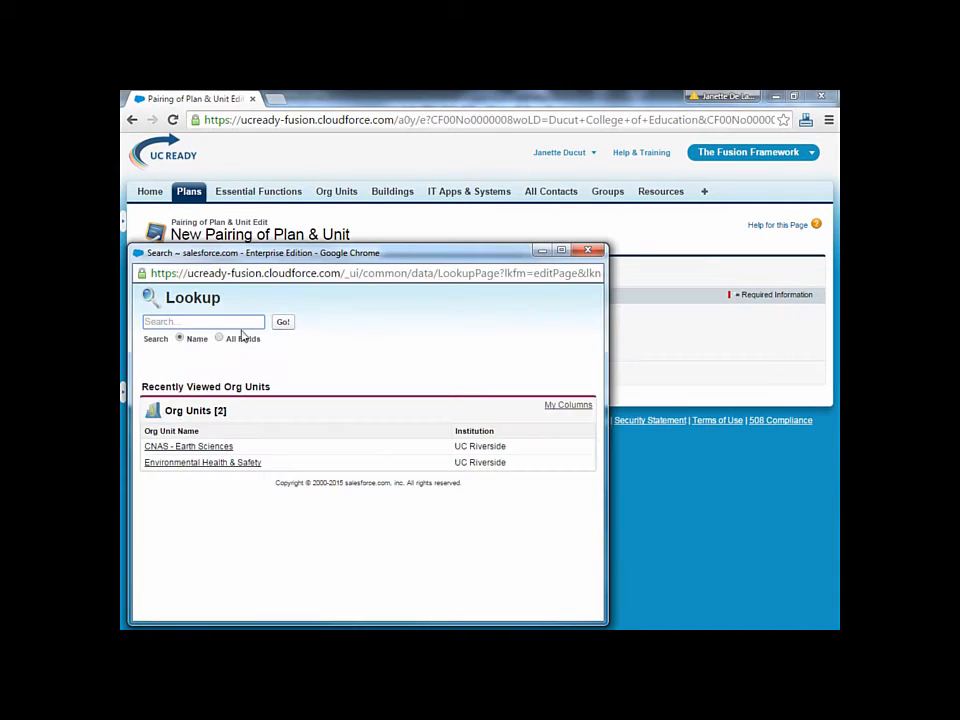
text(education)
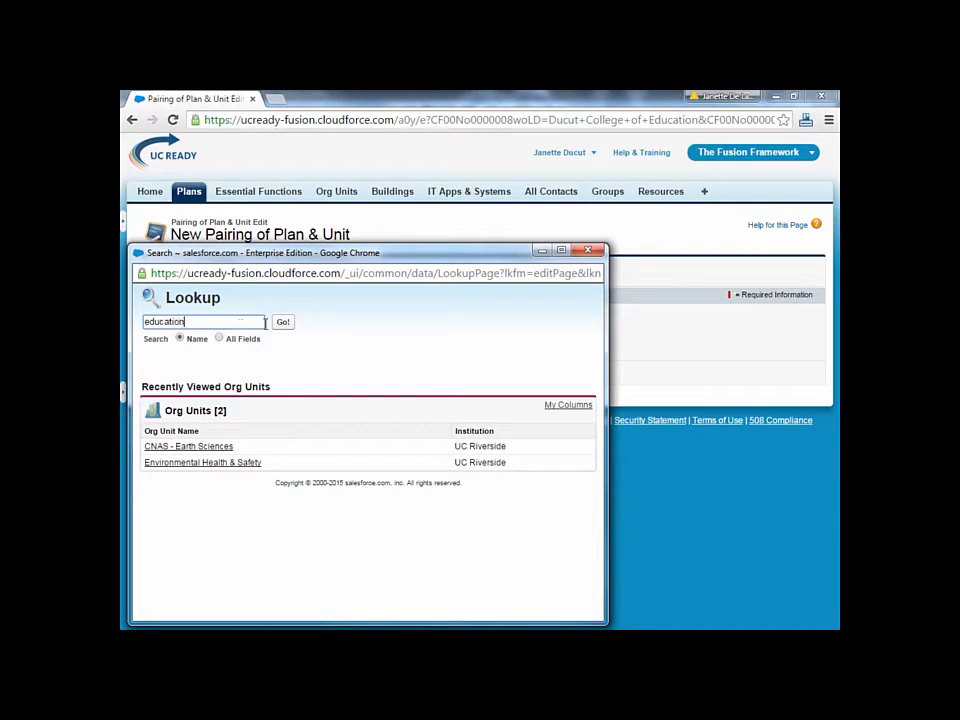
click(284, 320)
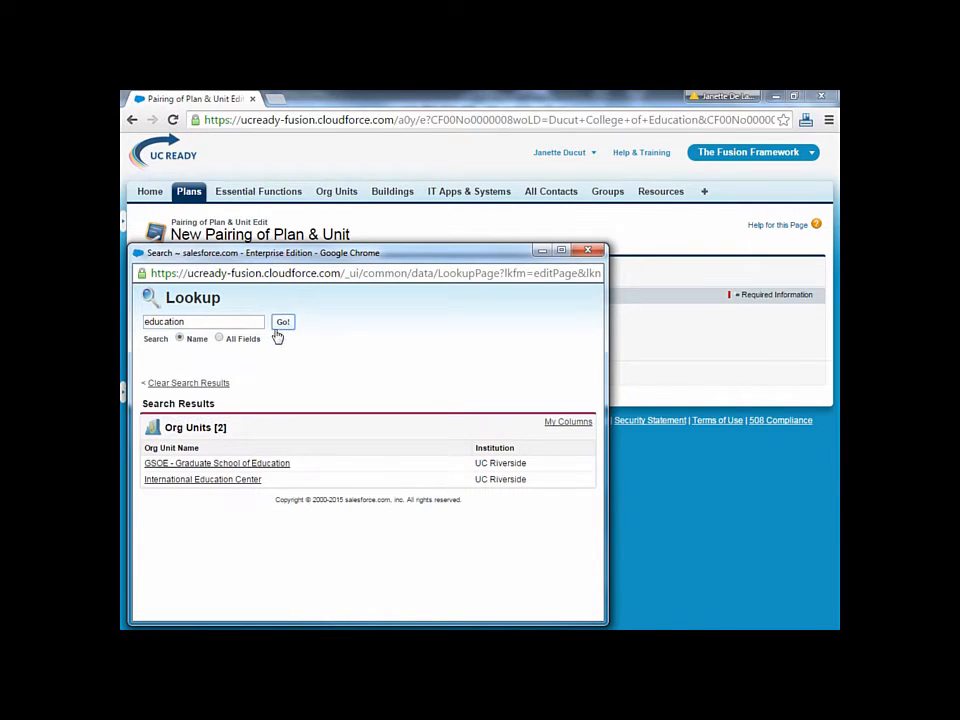
click(216, 464)
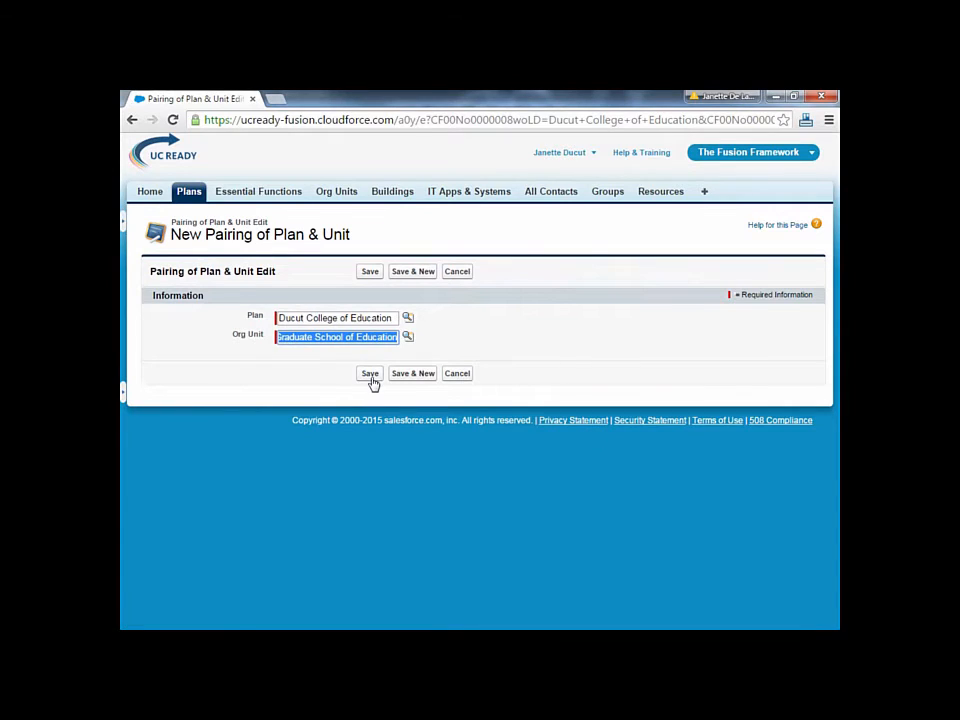
click(368, 374)
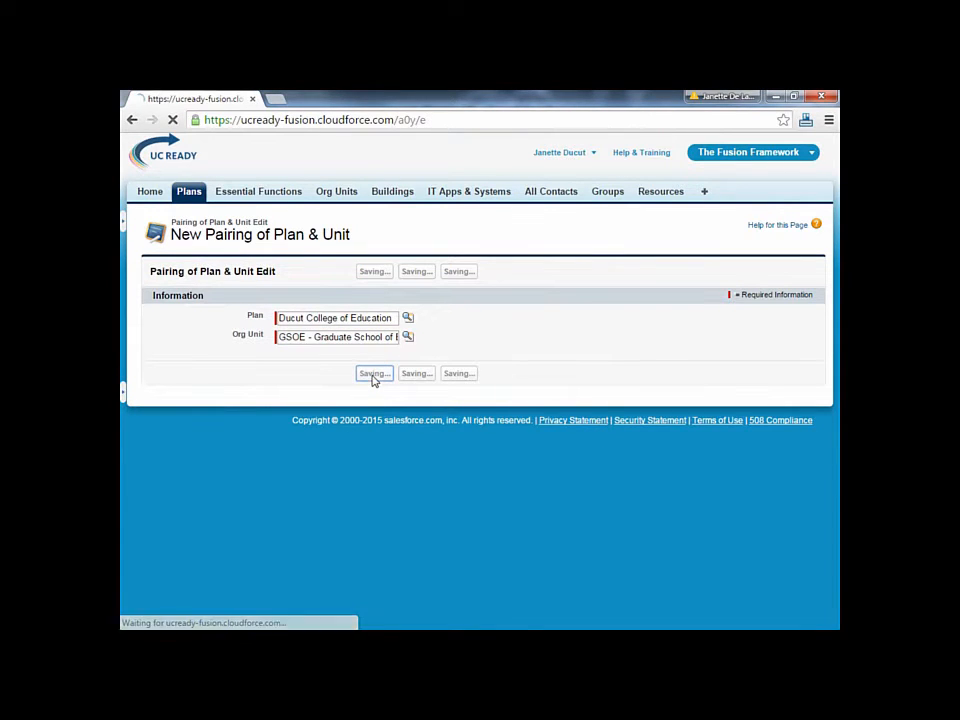
click(372, 374)
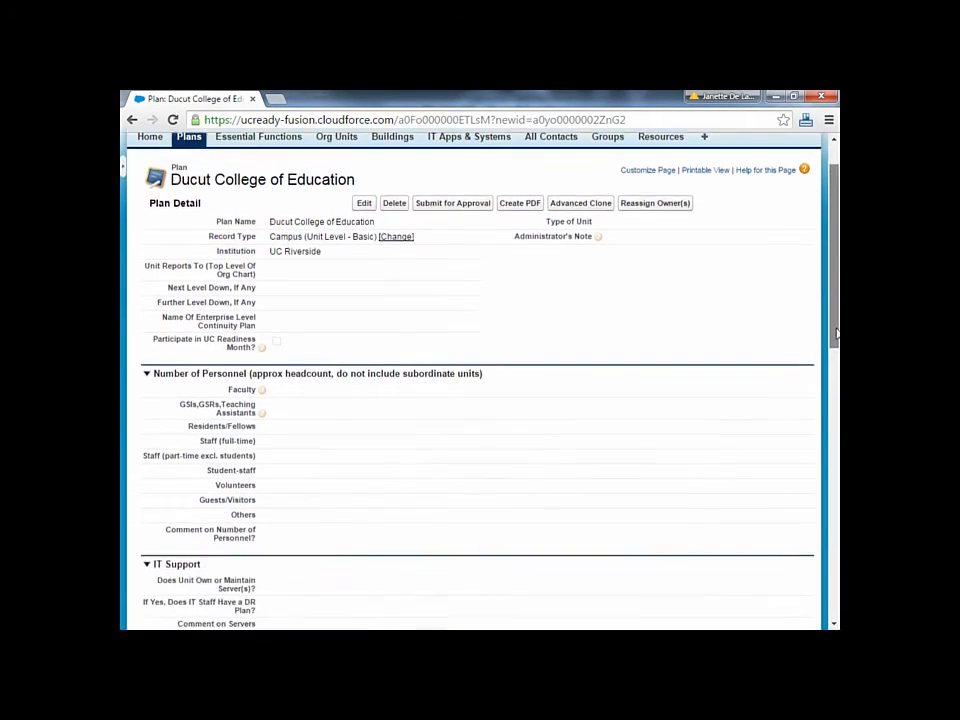
- Pair the plan with the Environmental ----Training essential function, save, and review the related lists
scroll(down, 3)
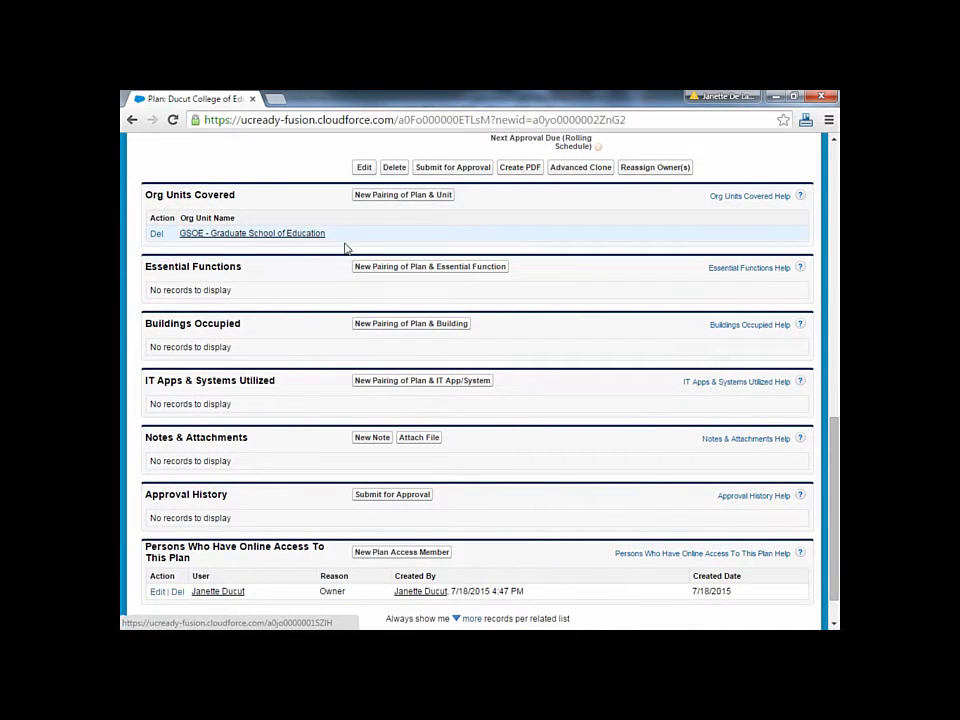
click(428, 266)
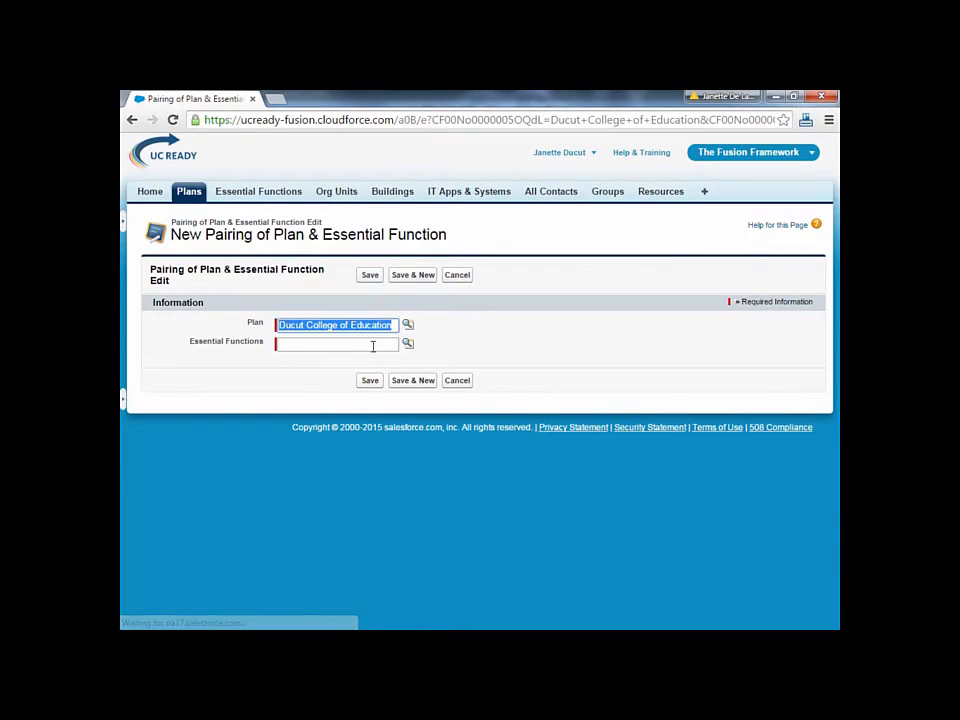
click(408, 344)
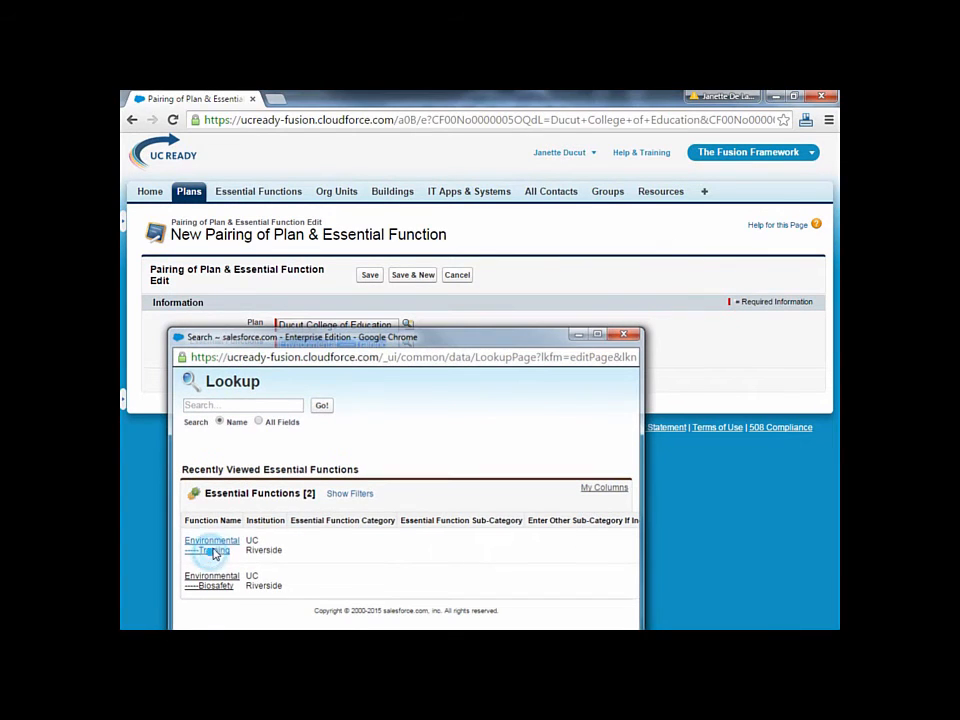
click(212, 546)
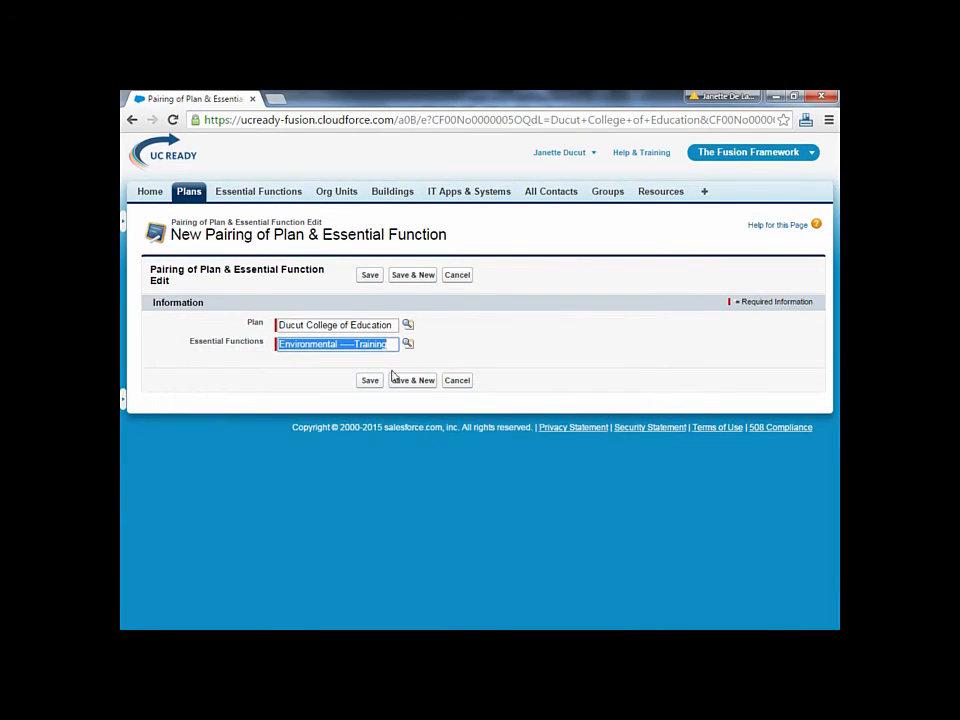
click(368, 380)
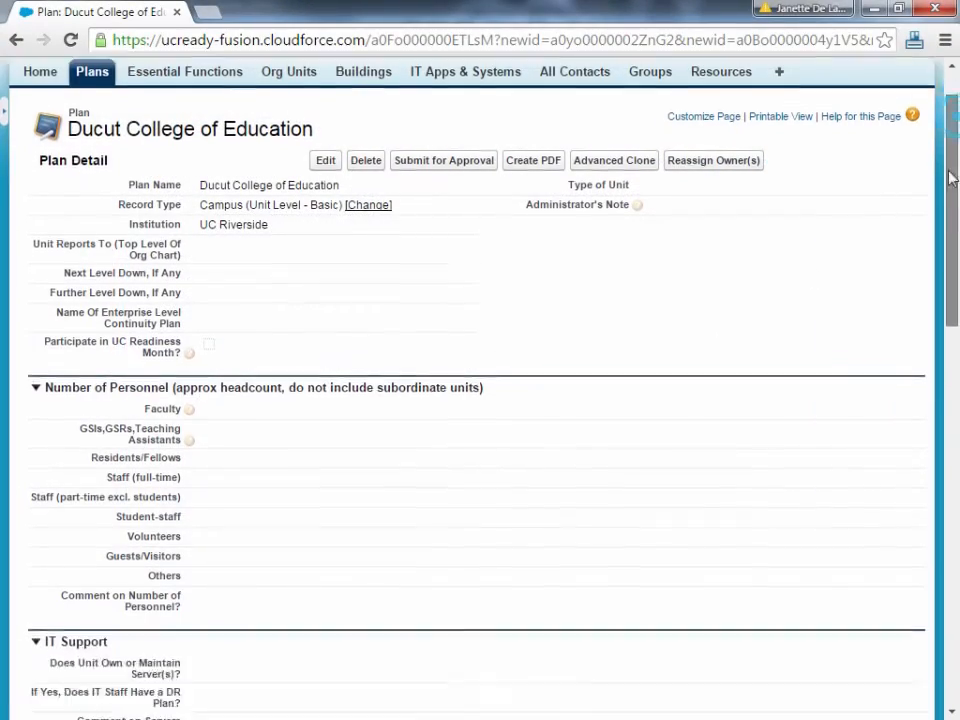
scroll(down, 3)
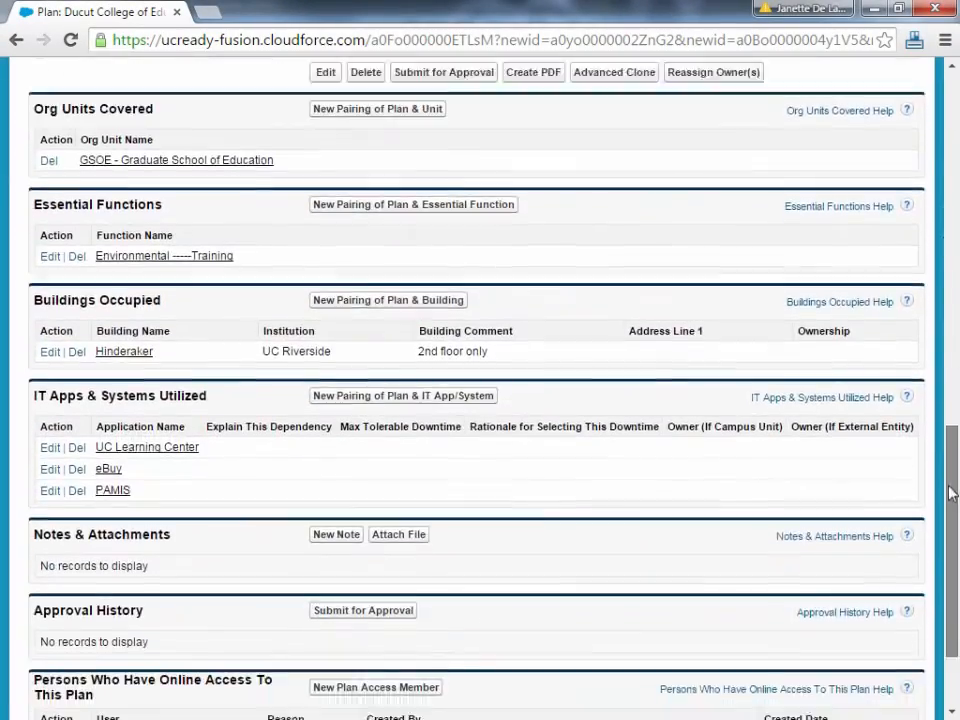
scroll(down, 3)
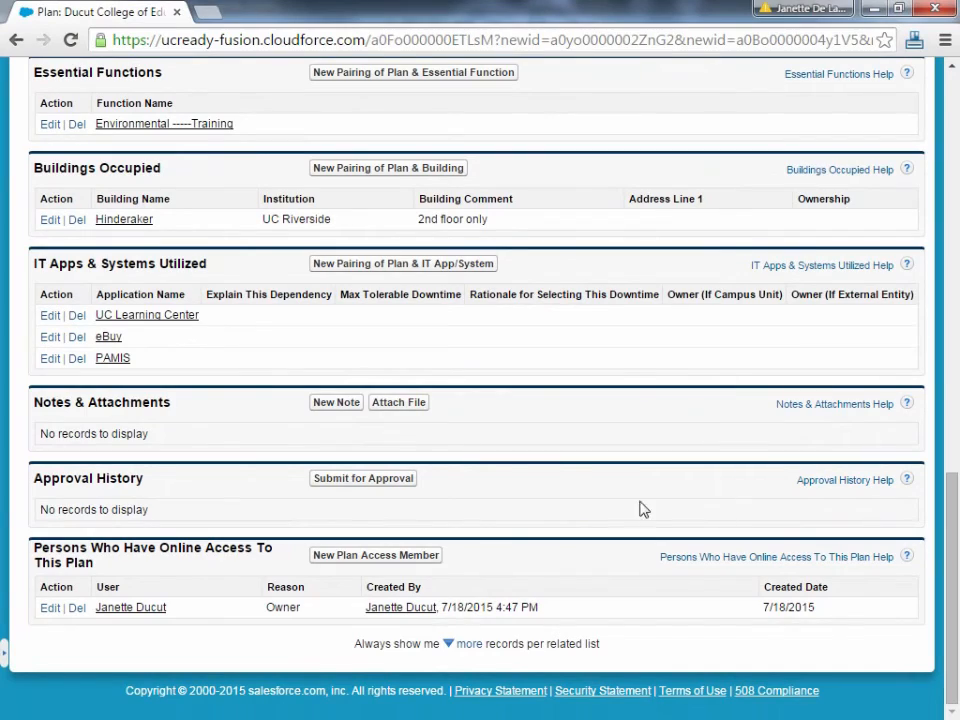